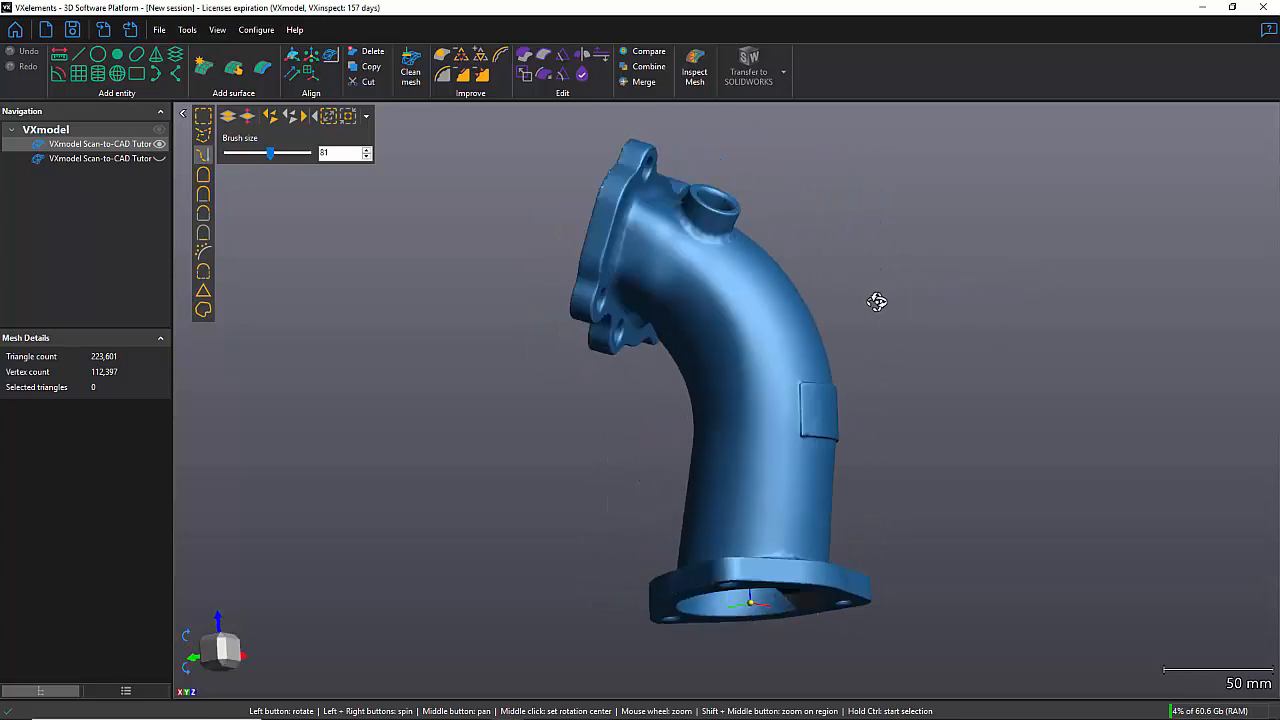
- Orbit the view around the trimmed pipe section mesh
drag(876, 302, 796, 308)
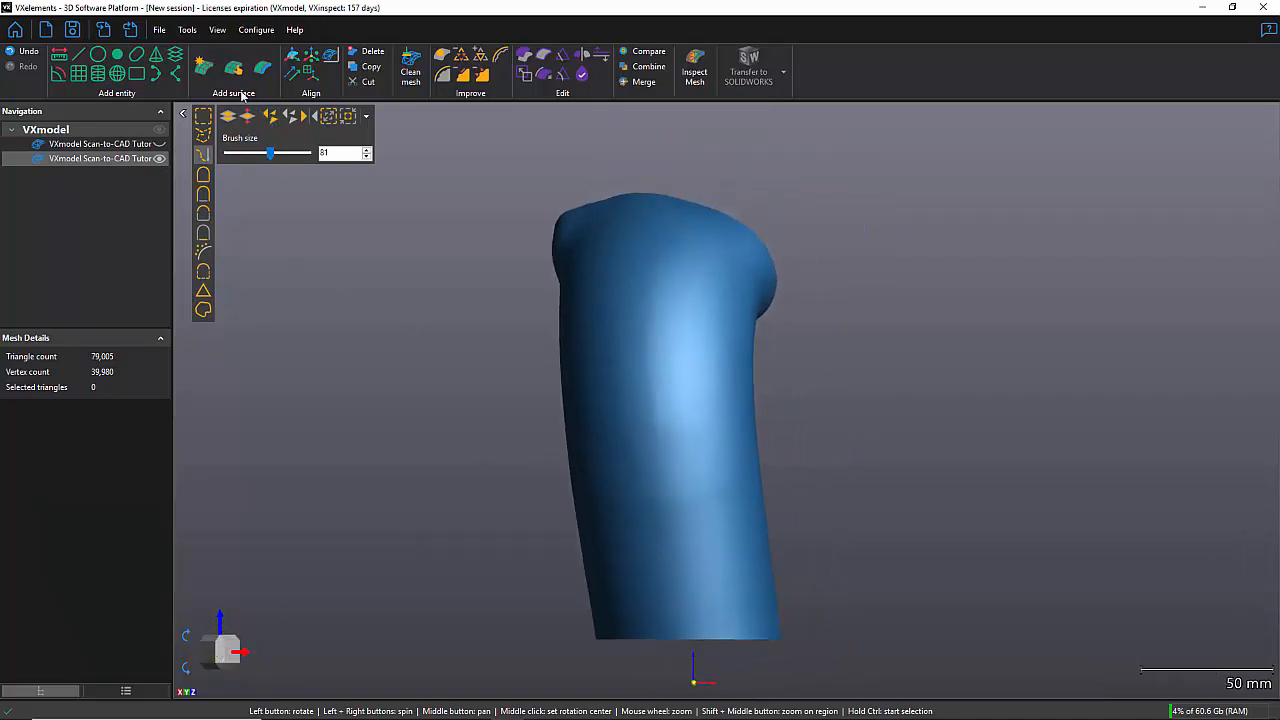
- Start a new Create Surface feature, Surface1, over the pipe mesh
click(232, 68)
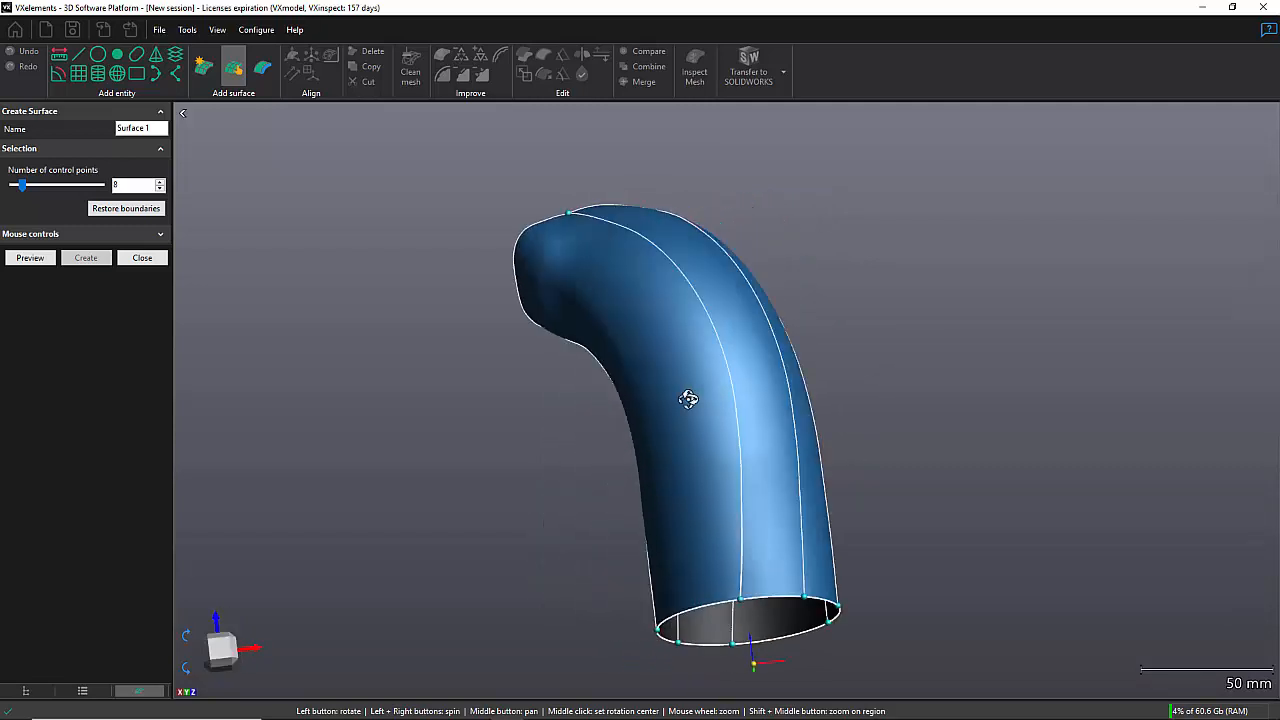
- Trace longitudinal and ring curves forming four-sided patches around the whole pipe
drag(690, 400, 616, 264)
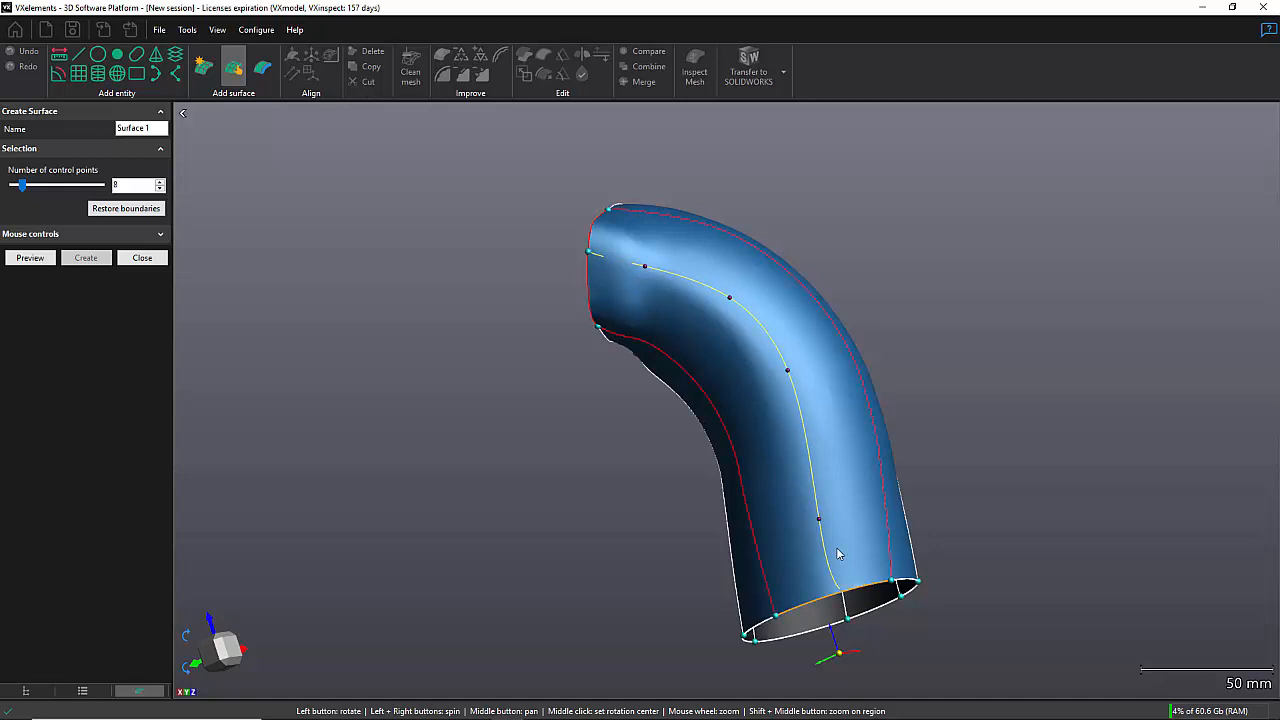
drag(838, 554, 1000, 324)
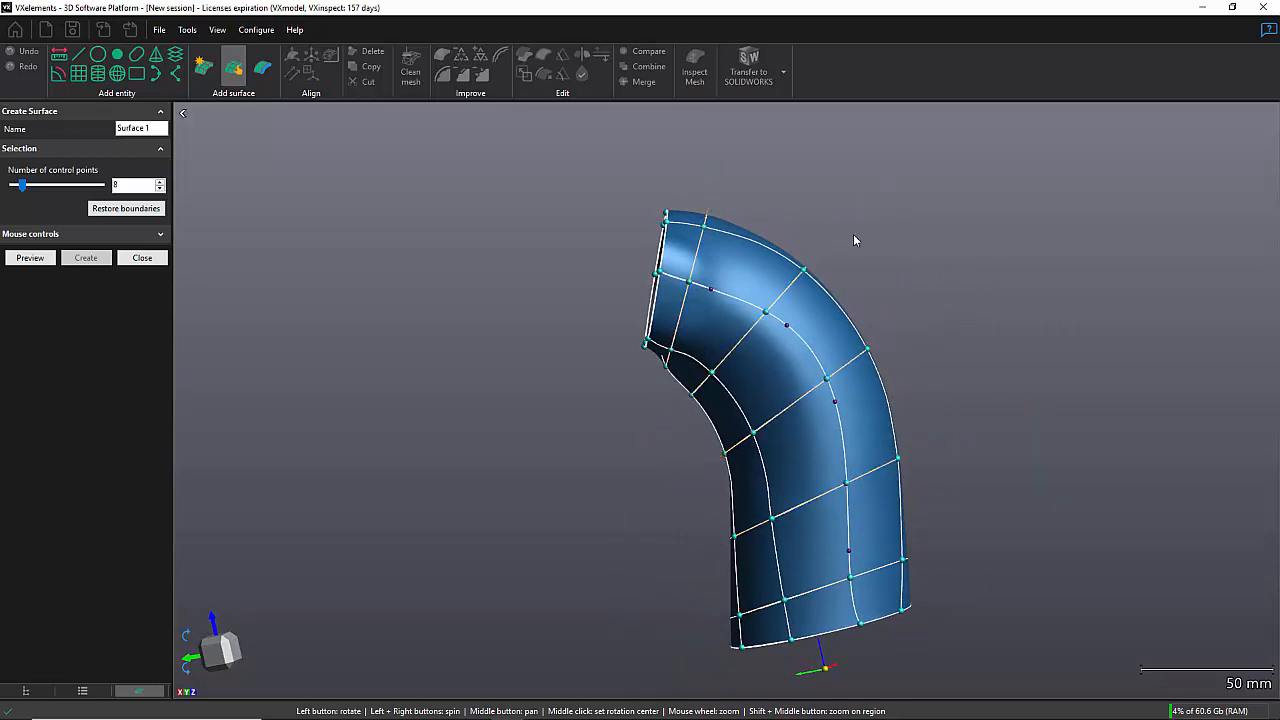
drag(856, 240, 982, 232)
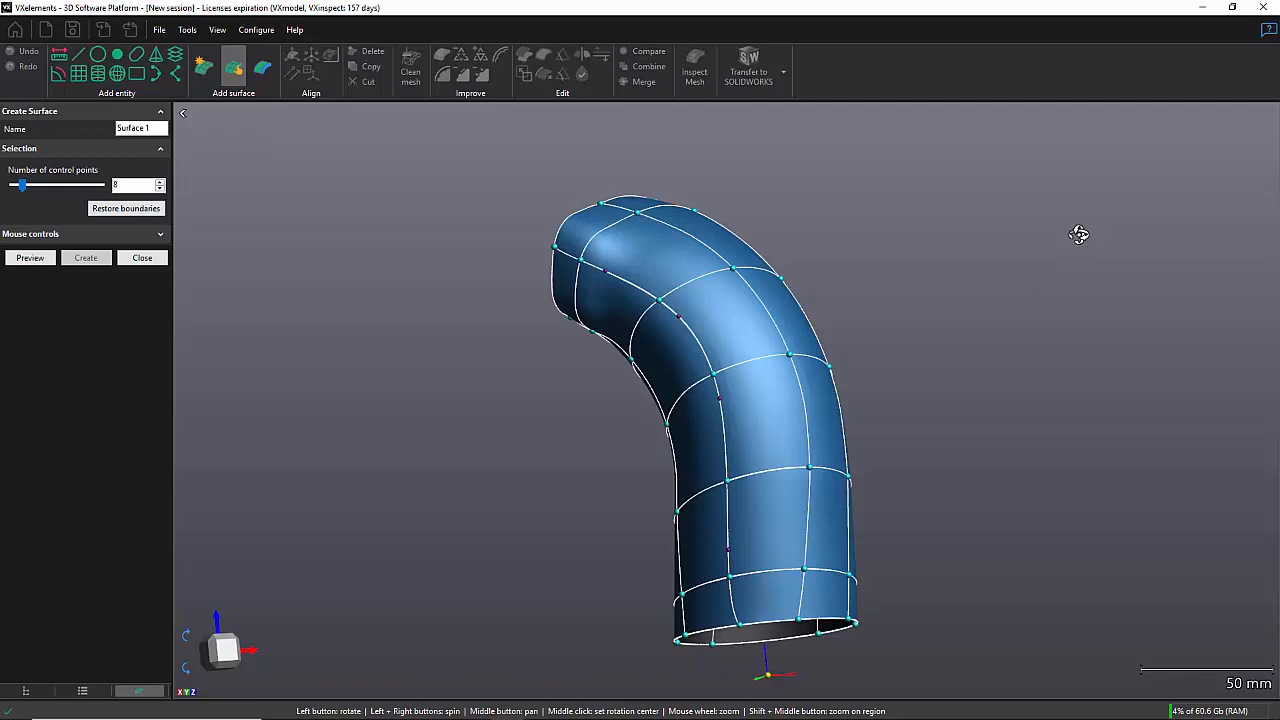
- Fit Surface1 with 12 control points per side over 48 patches, preview and create it
click(136, 184)
text(12)
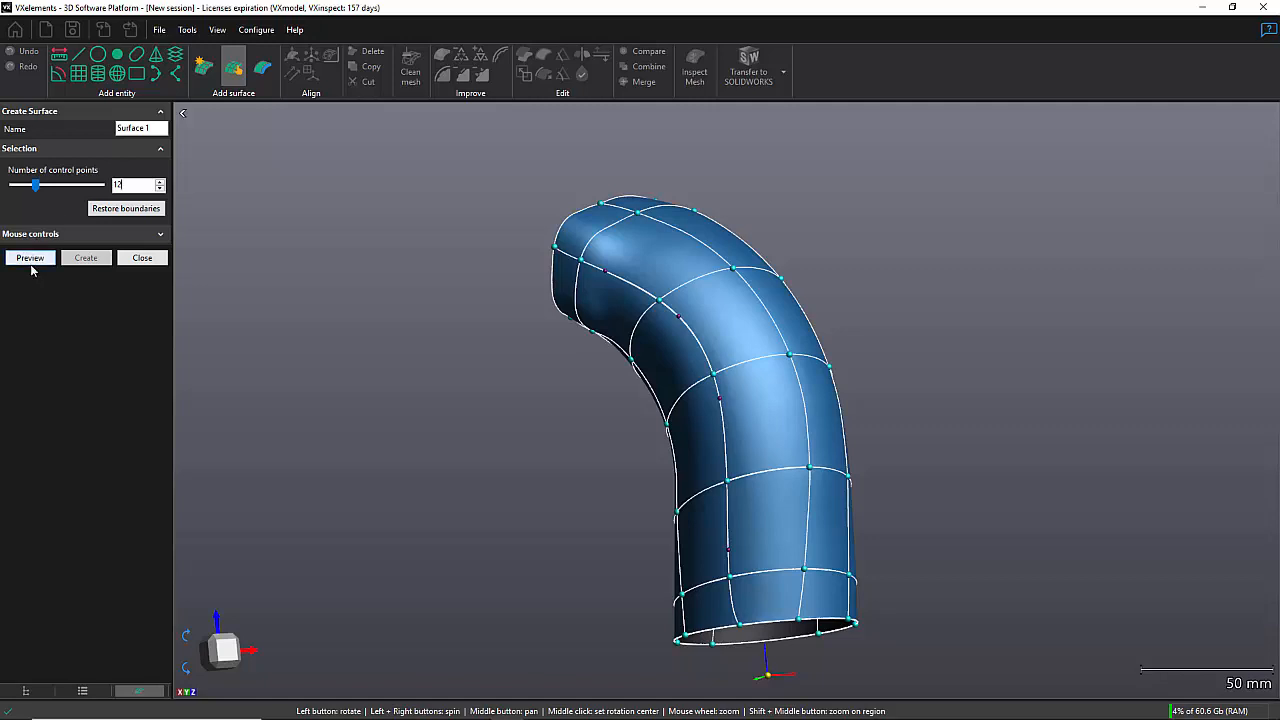
click(30, 256)
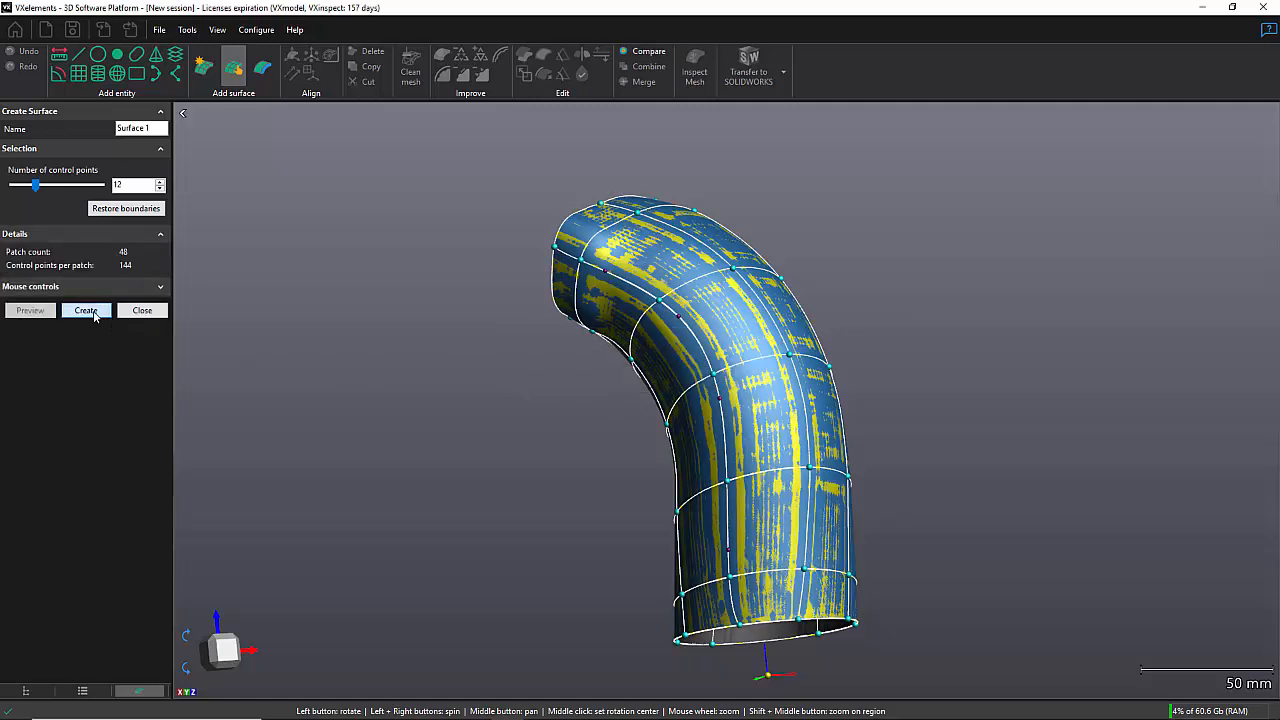
click(86, 310)
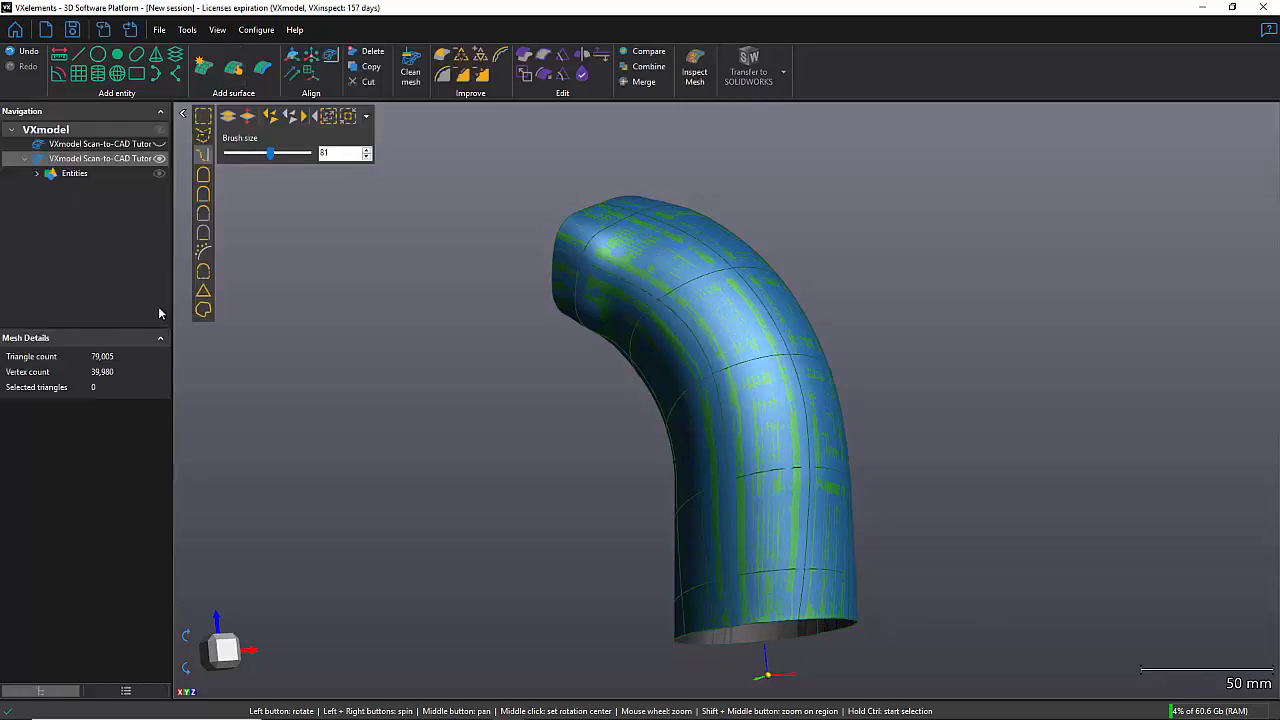
click(76, 172)
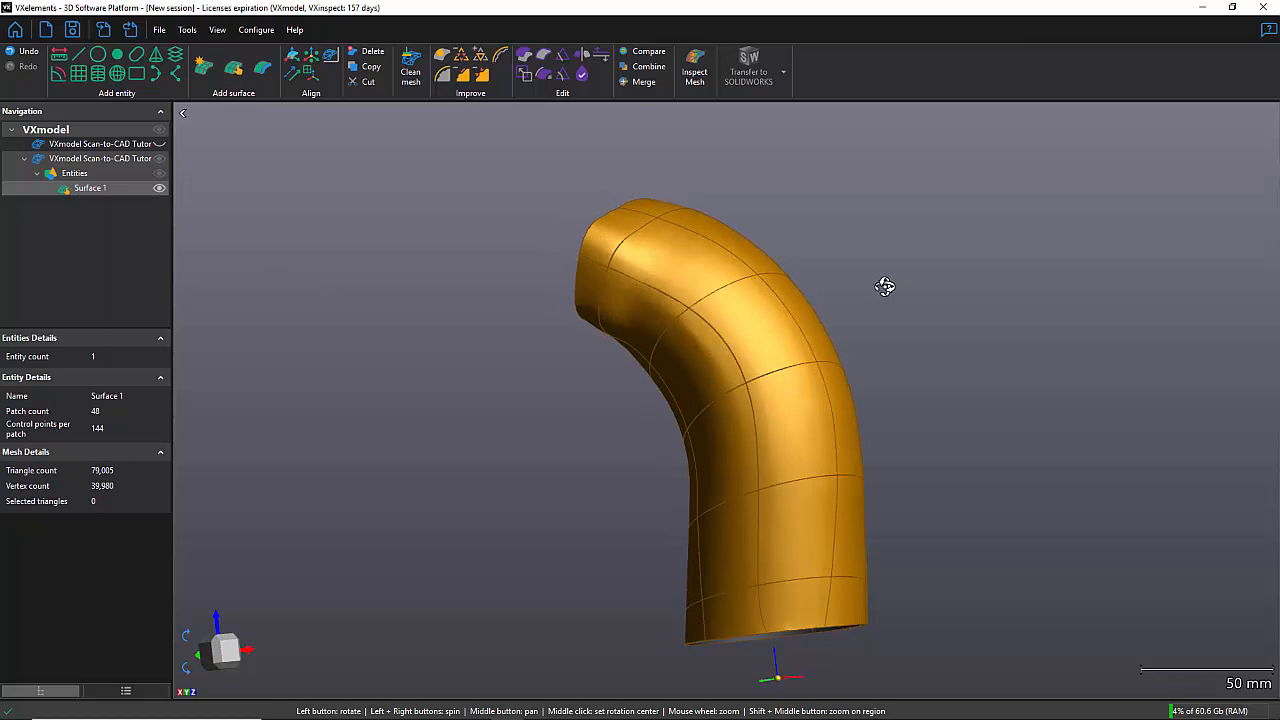
drag(884, 288, 998, 288)
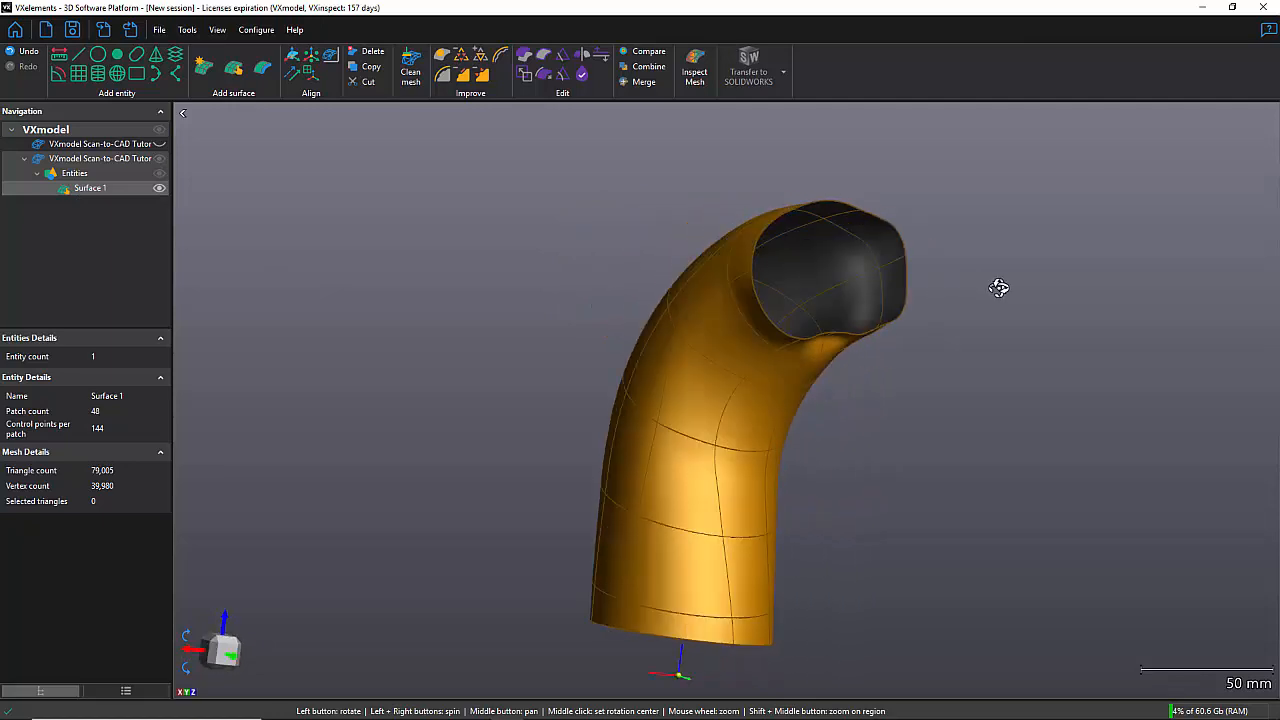
drag(998, 288, 944, 346)
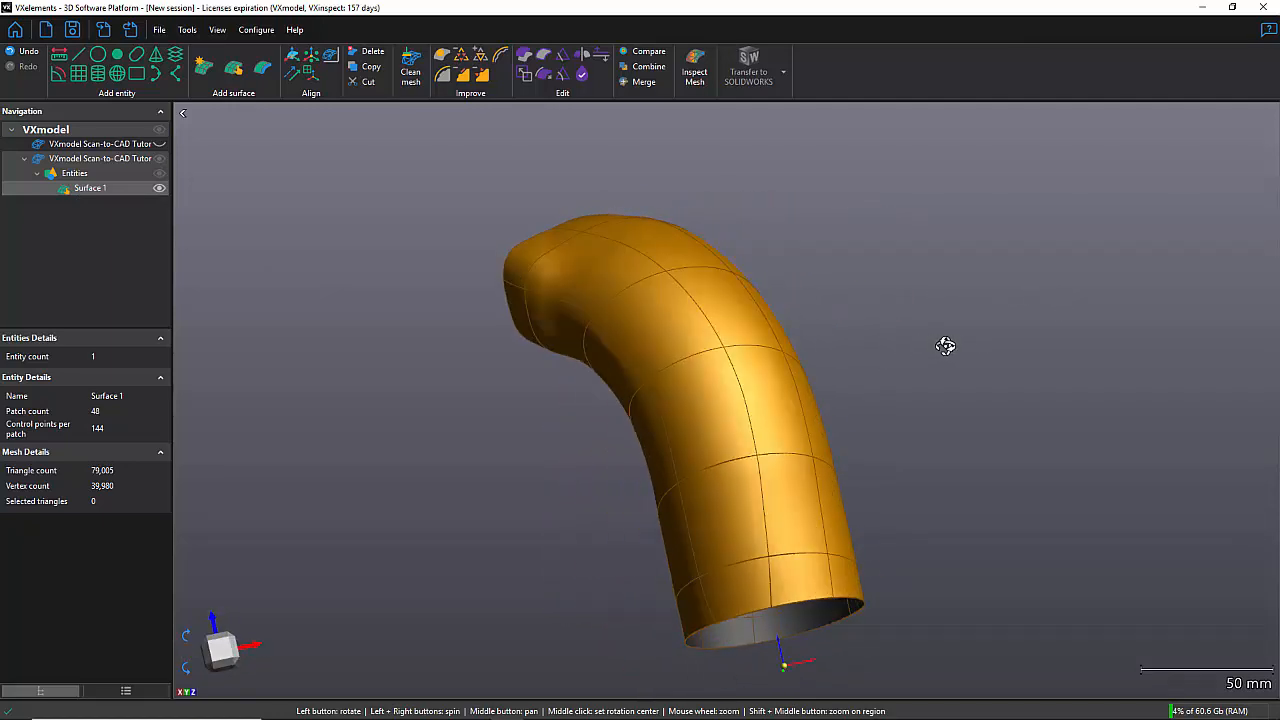
drag(944, 346, 872, 358)
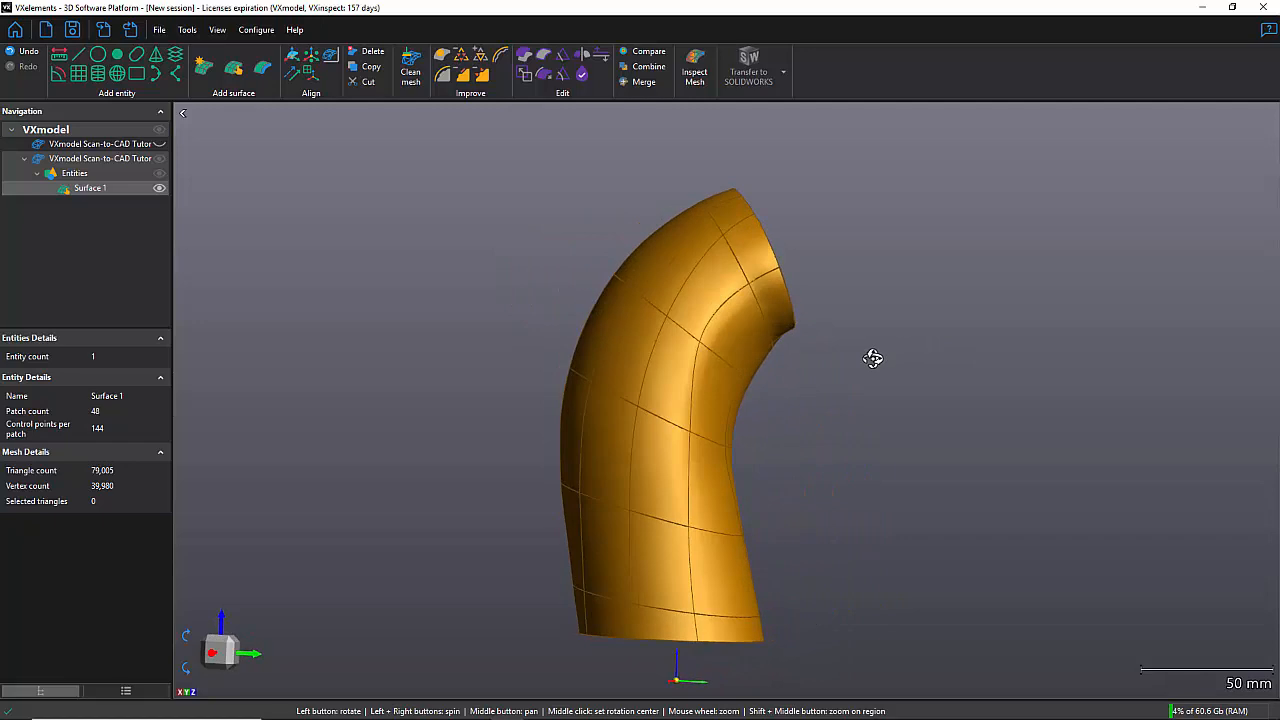
mouse_move(868, 364)
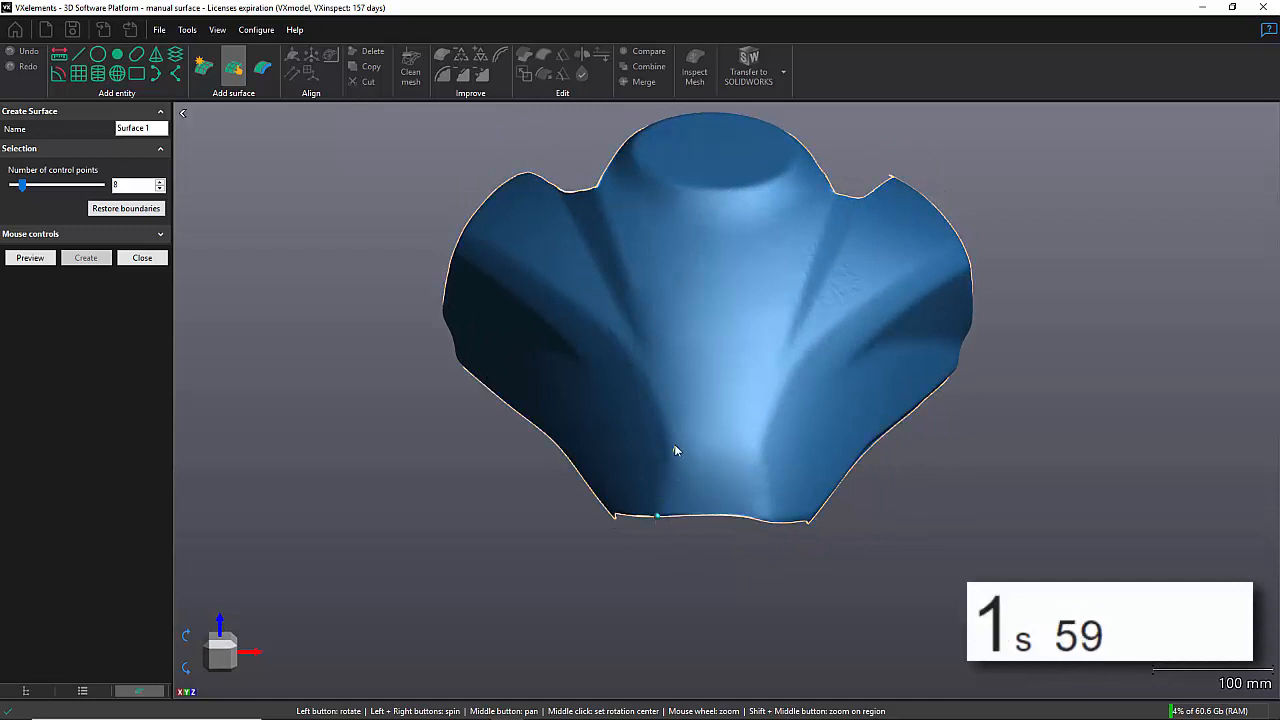
- Draw the first patch curves along the gas tank's lower edge
drag(676, 450, 876, 306)
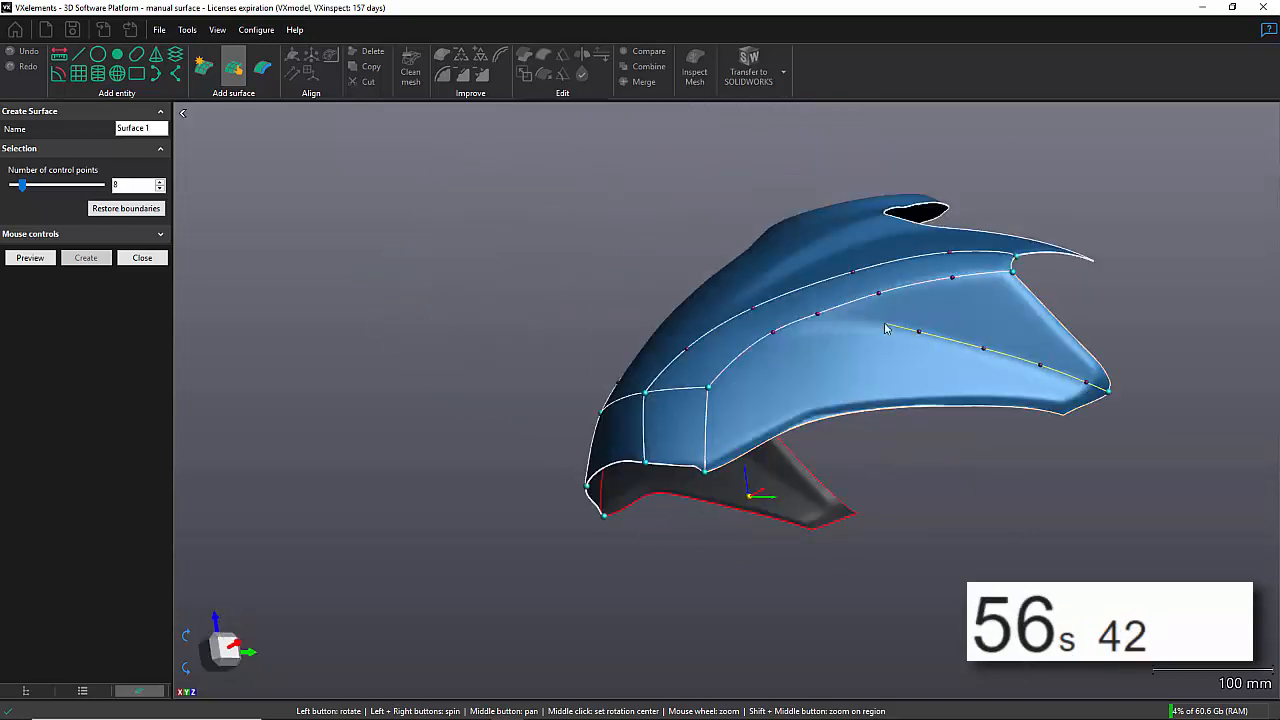
- Complete the four-sided patch curve network across the tank's side, front and neck
drag(884, 330, 784, 488)
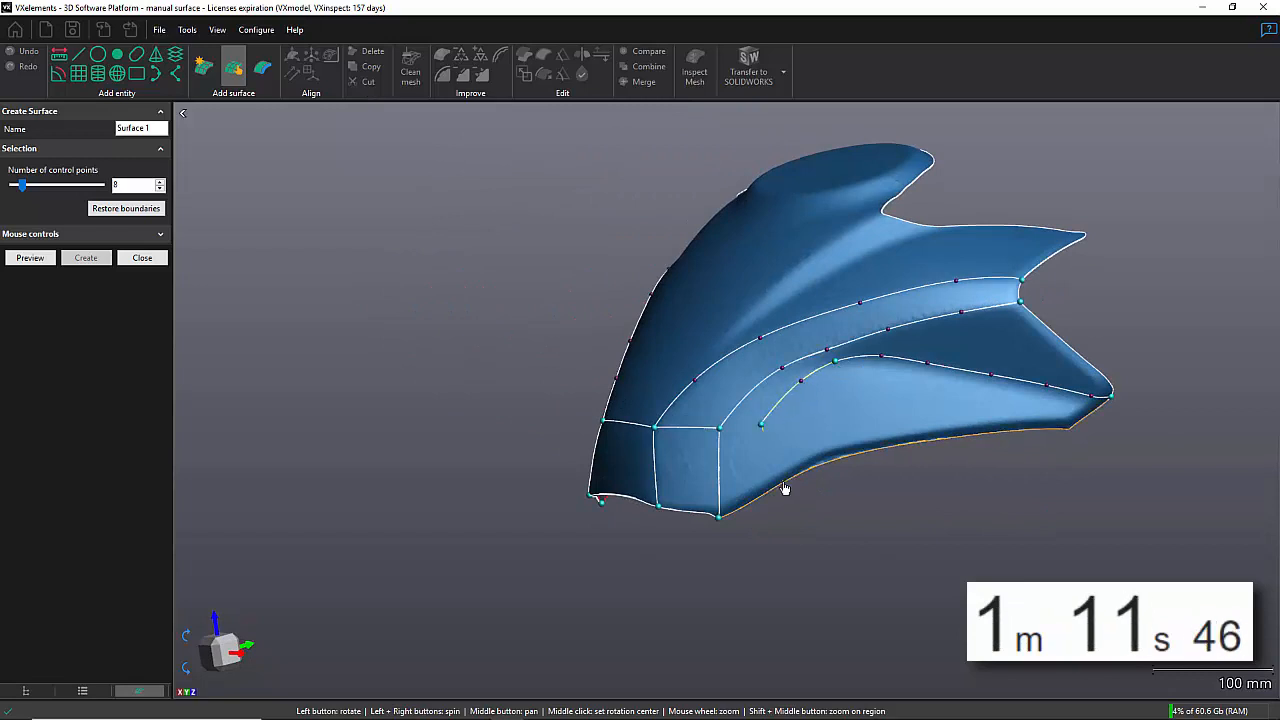
drag(784, 488, 340, 398)
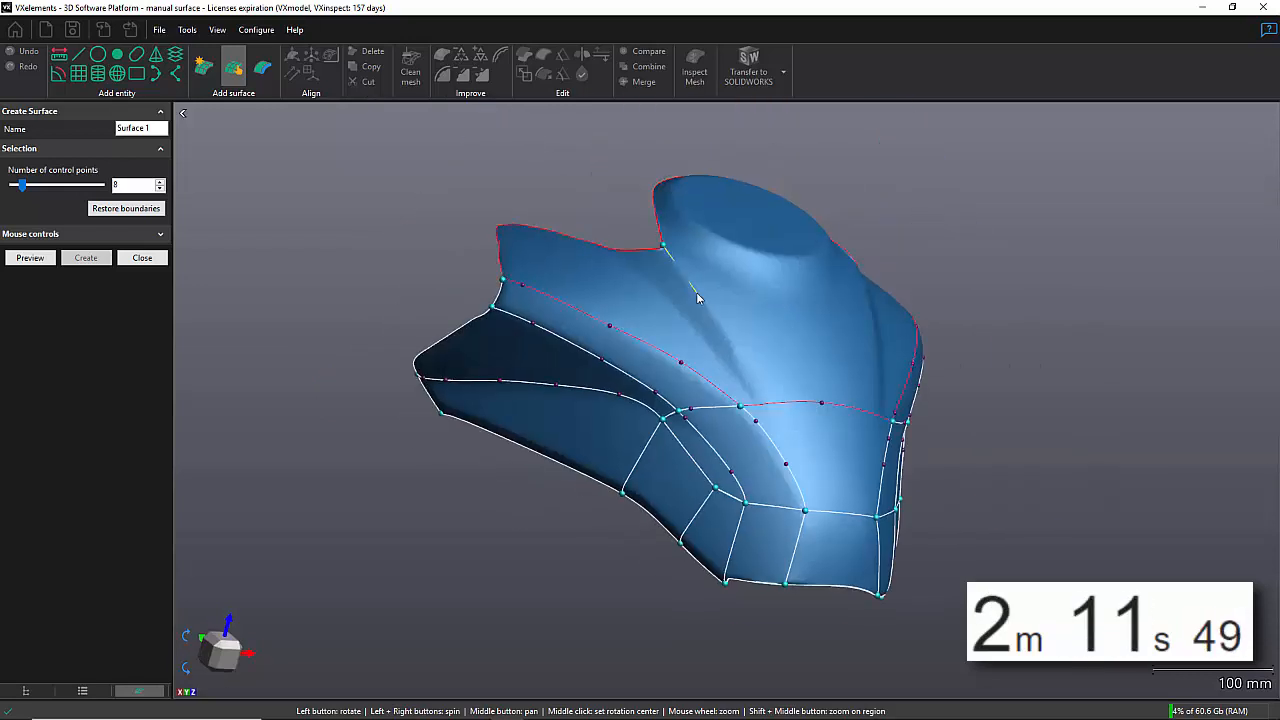
drag(700, 300, 776, 390)
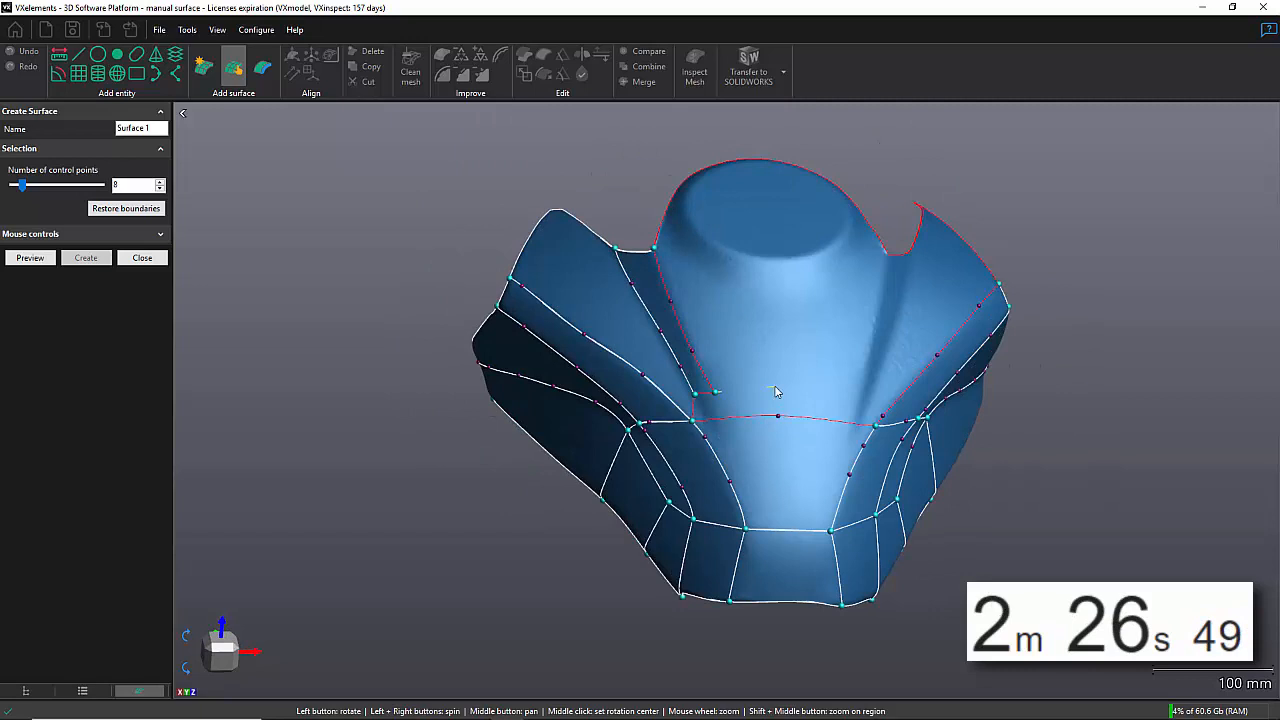
drag(780, 390, 844, 418)
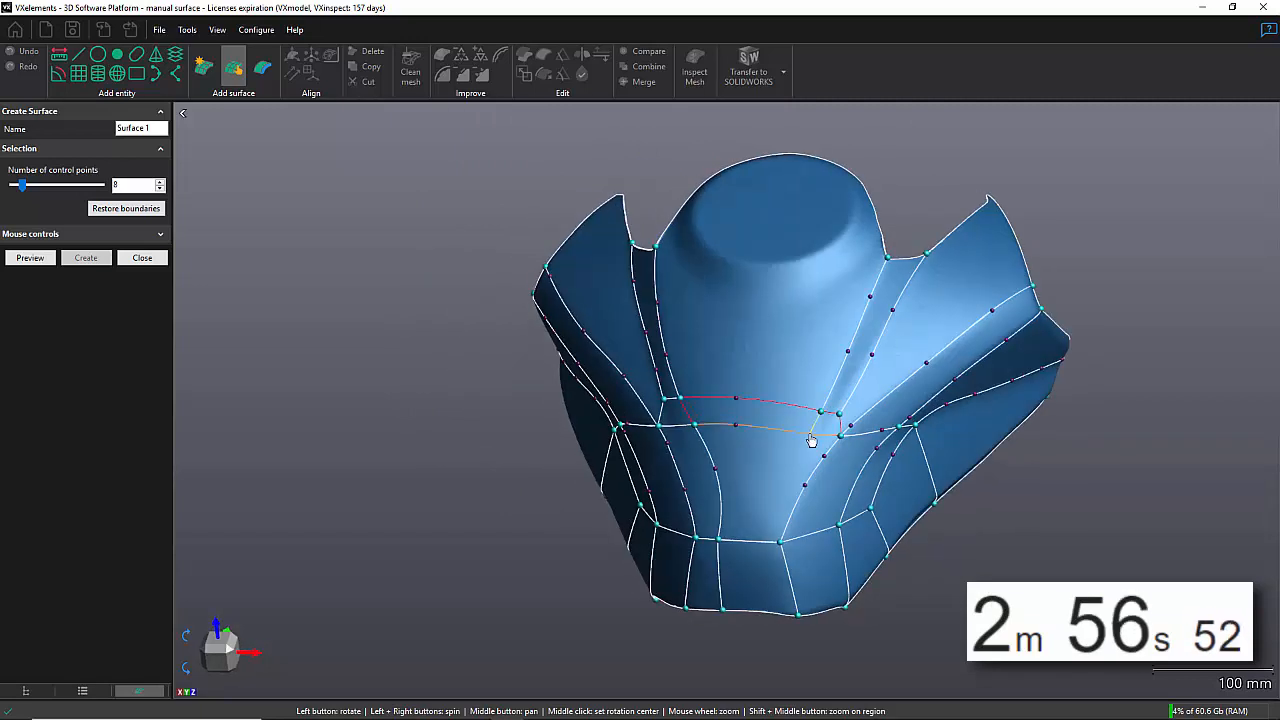
drag(812, 440, 700, 374)
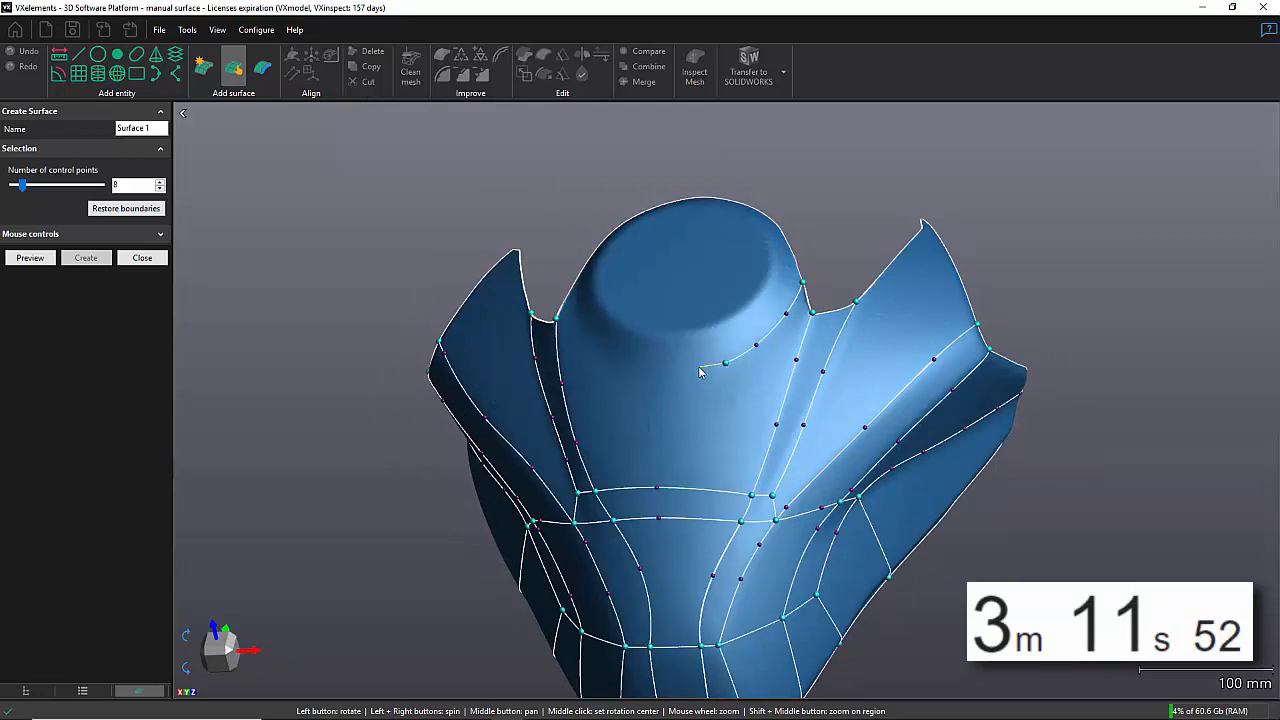
drag(700, 374, 756, 520)
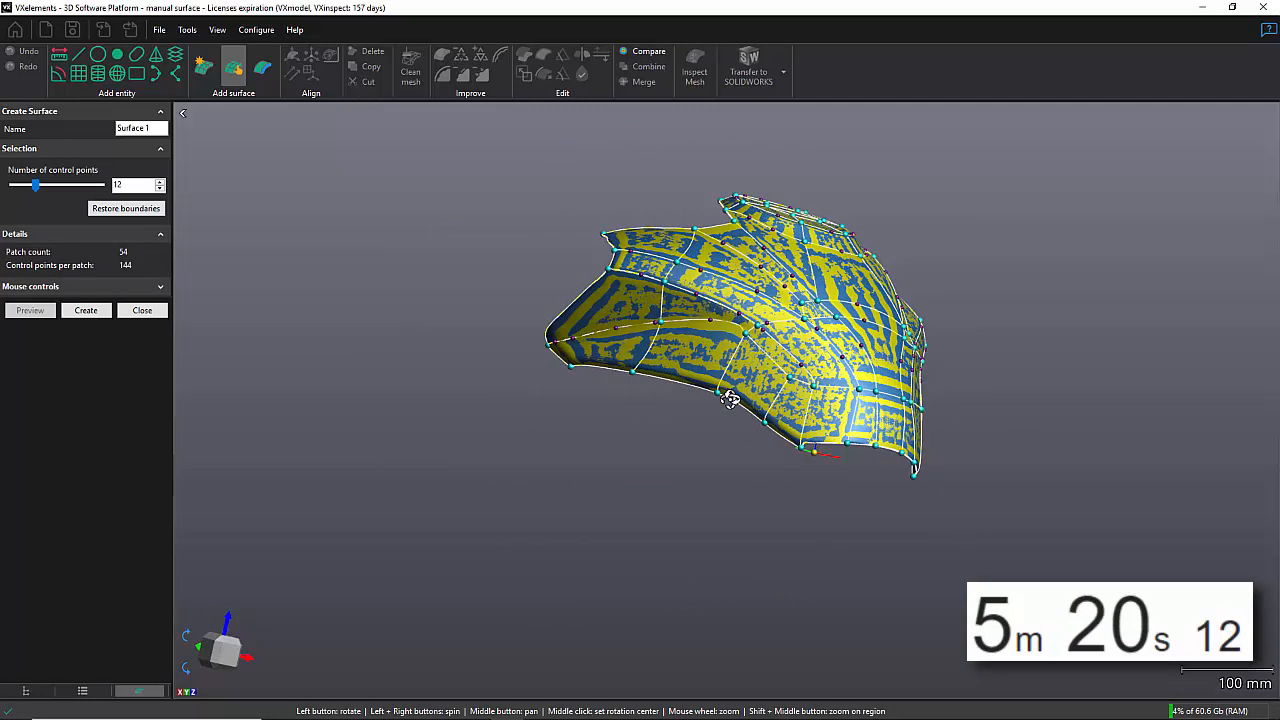
- Create the 54-patch Surface 1 over the tank and orbit to inspect it
drag(730, 400, 700, 436)
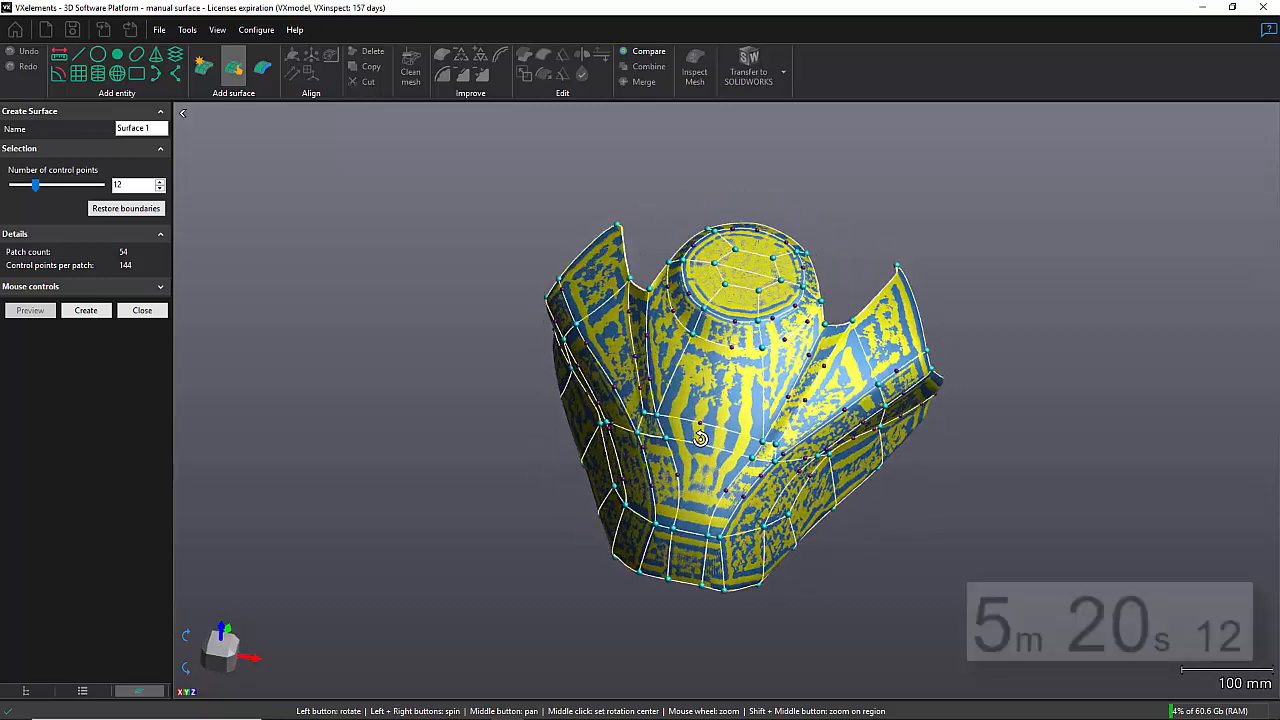
click(86, 310)
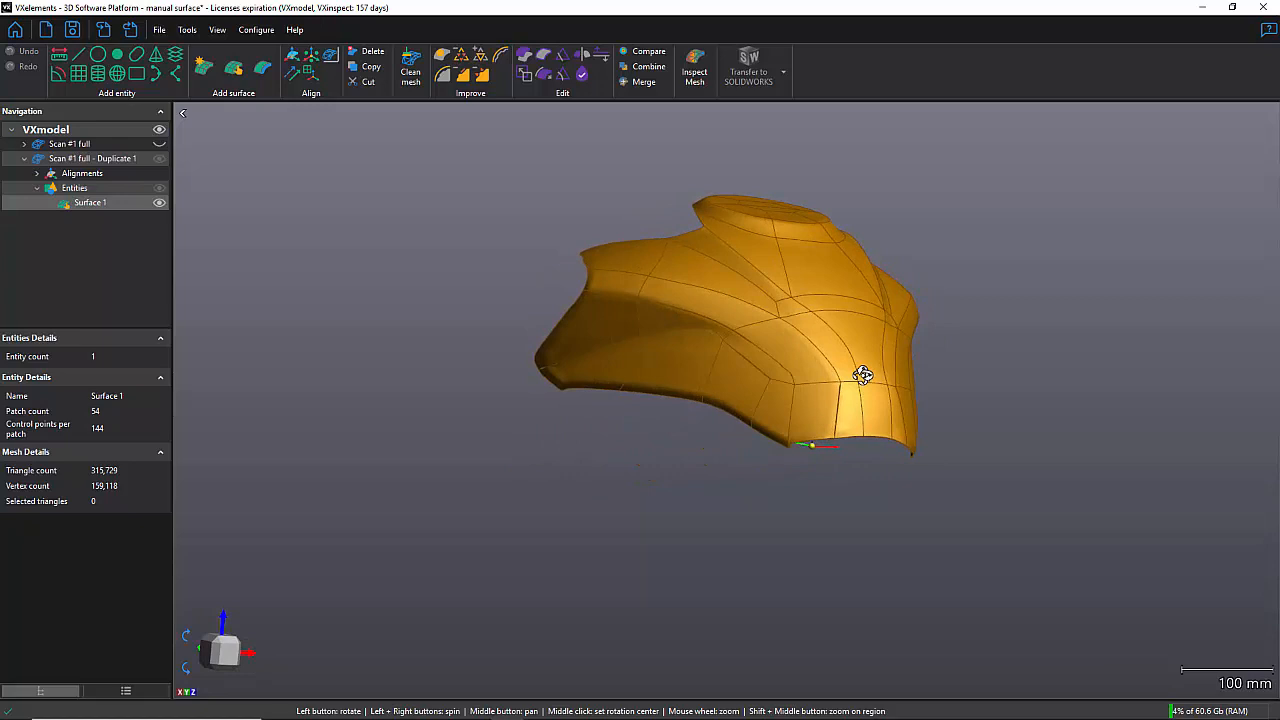
drag(864, 376, 816, 380)
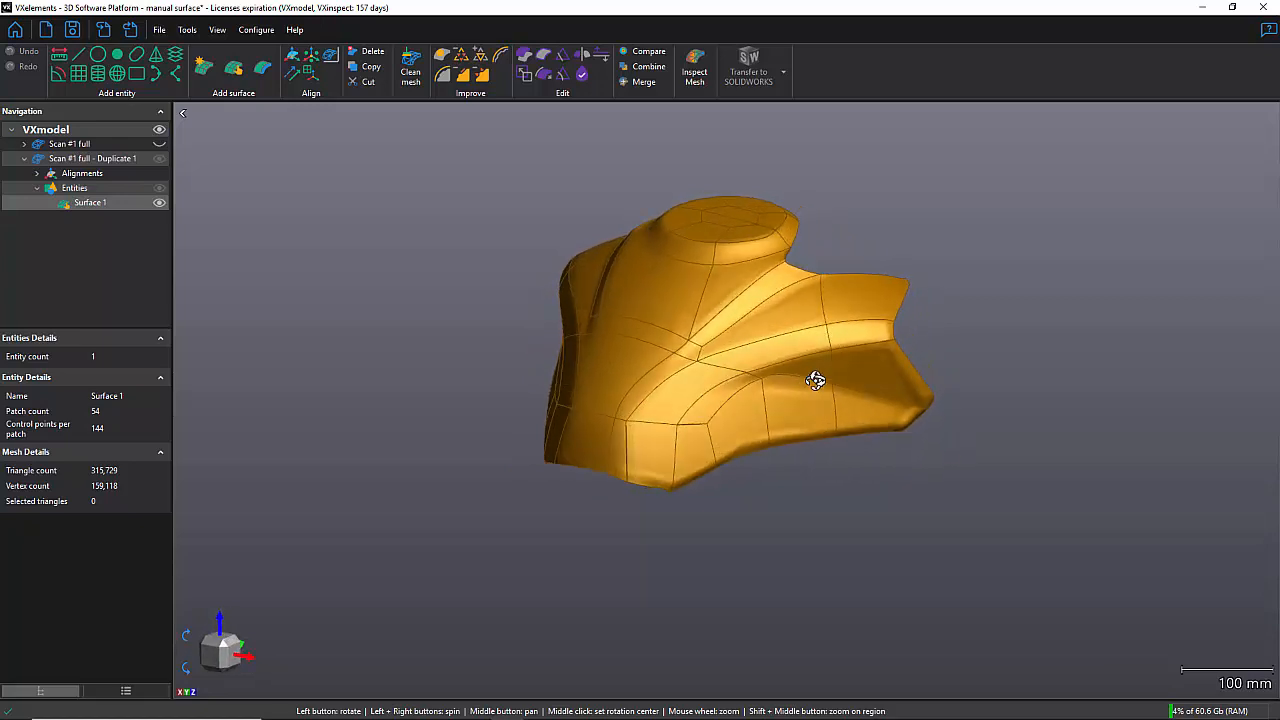